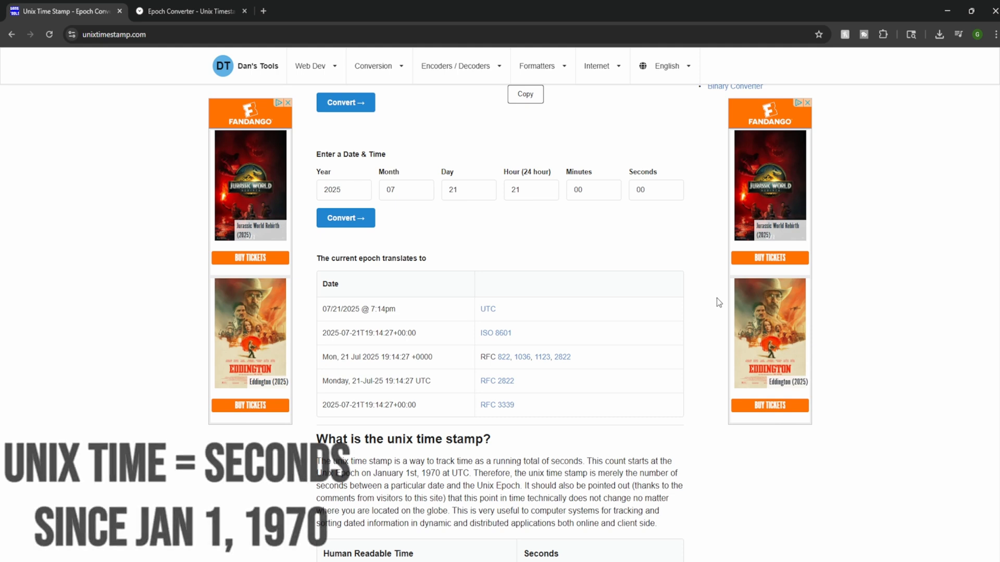
Step: Scroll to 'What is the unix time stamp?' and highlight the seconds-since-January-1-1970-UTC definition
scroll("down", 3)
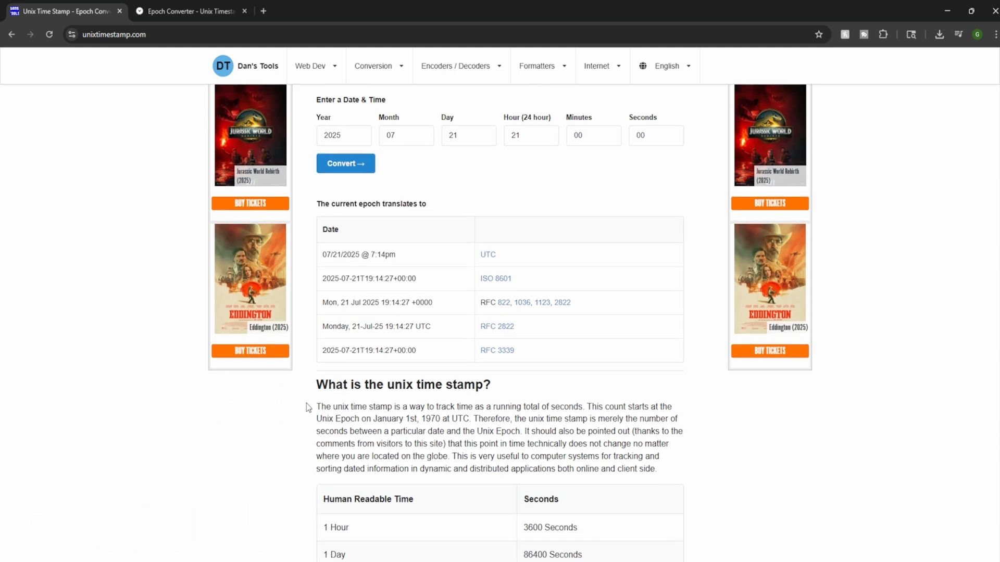
left_click_drag(317, 407, 465, 418)
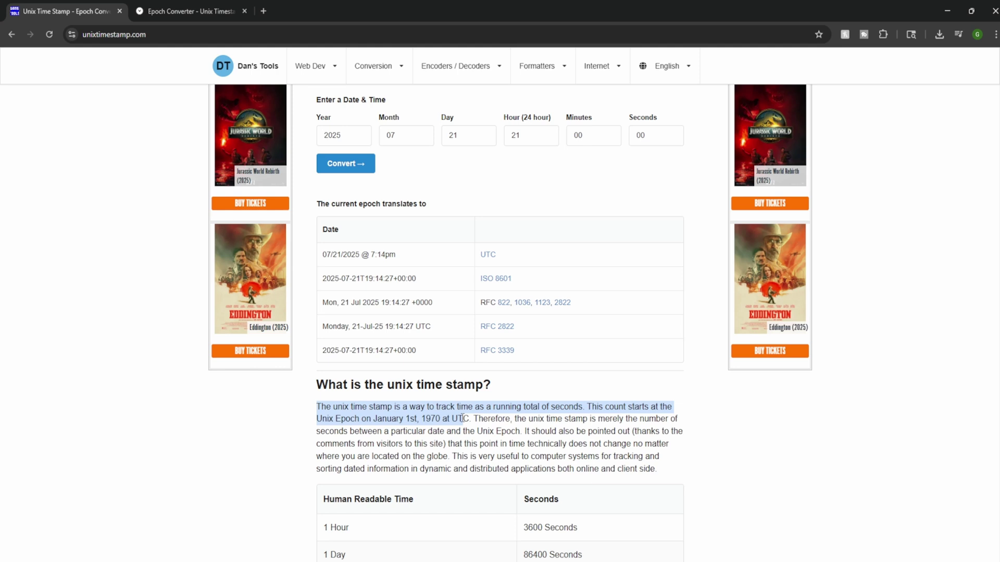
mouse_move(547, 517)
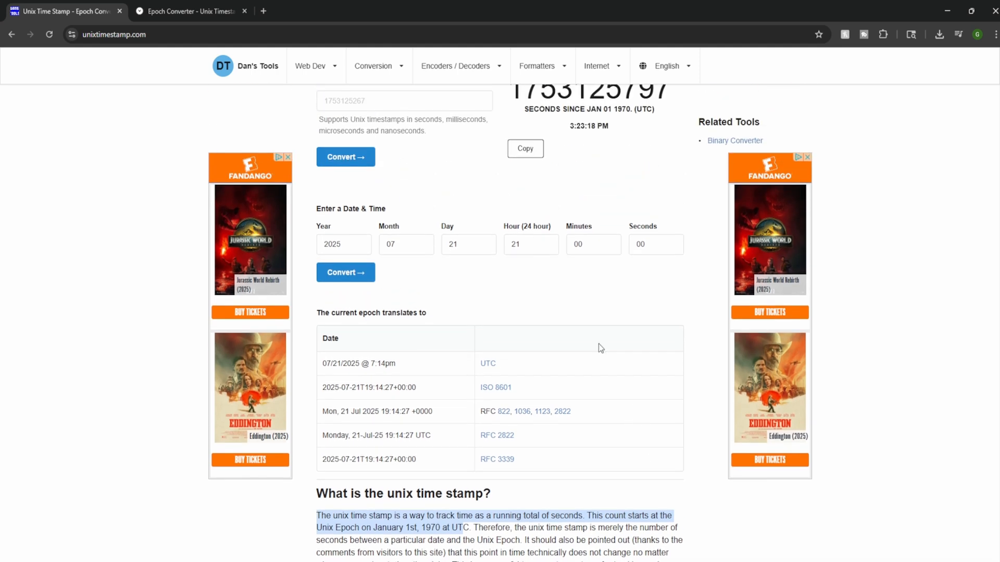
mouse_move(148, 152)
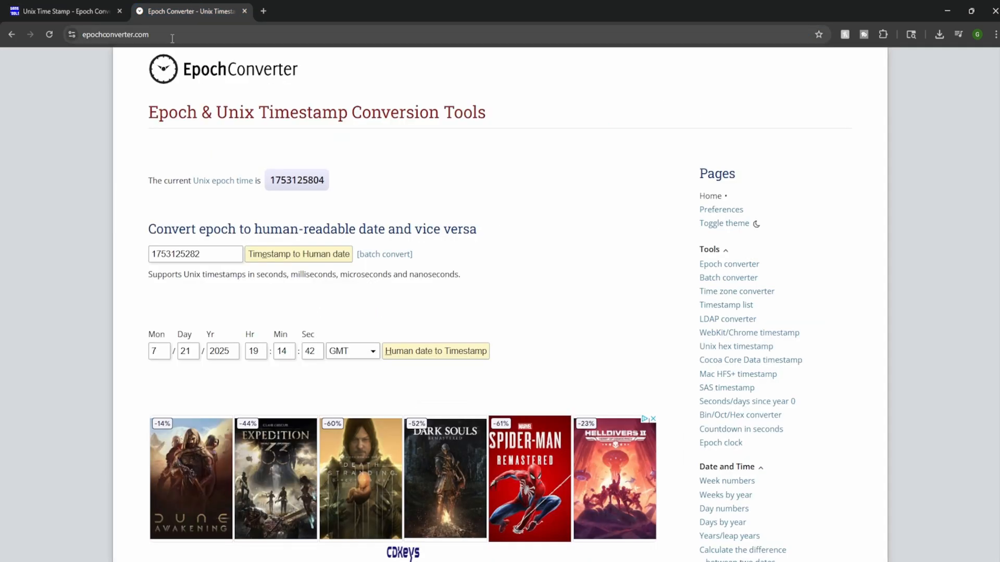
Step: Switch to the Epoch Converter tab showing the current epoch time
left_click(117, 34)
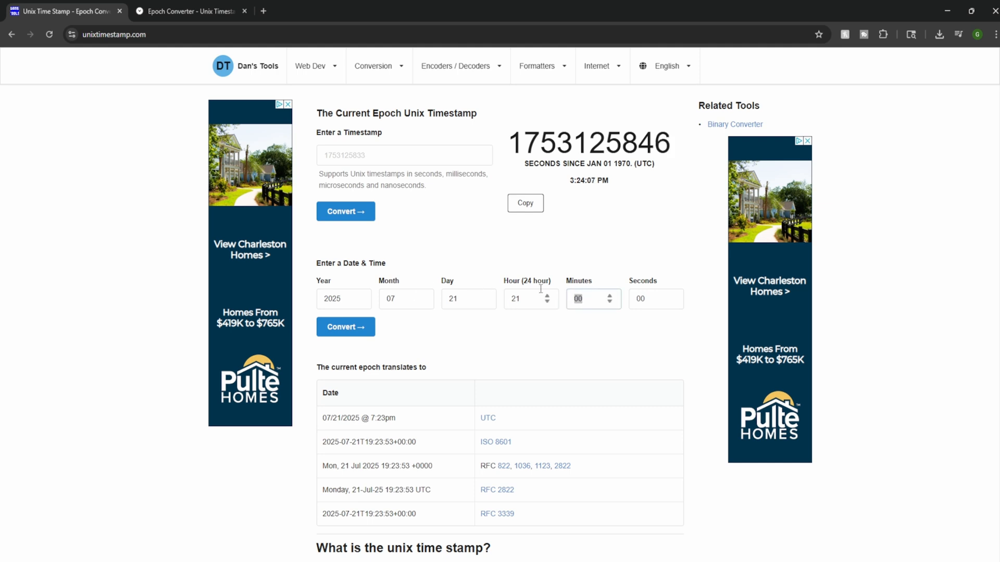
type("30")
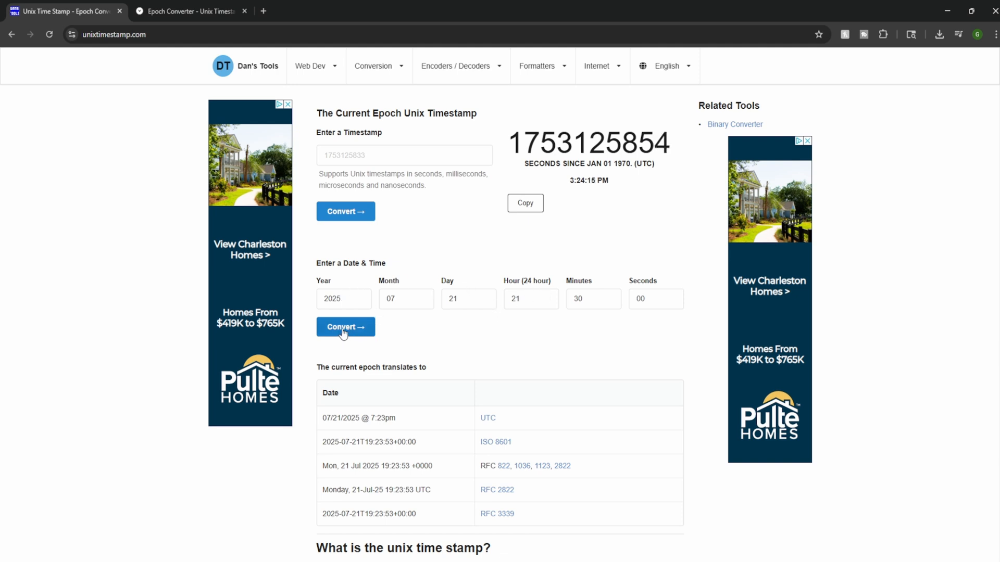
left_click(346, 327)
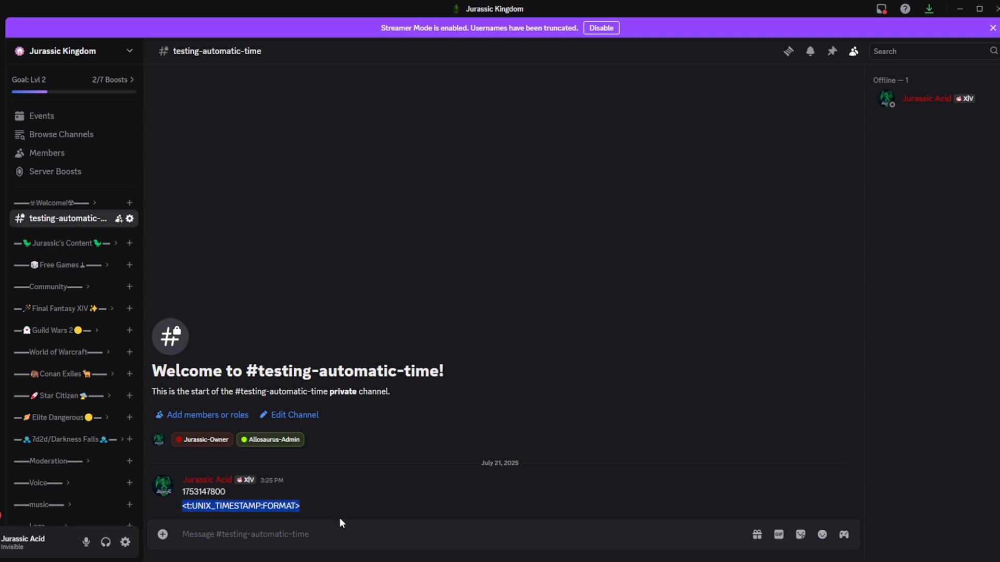
left_click(315, 534)
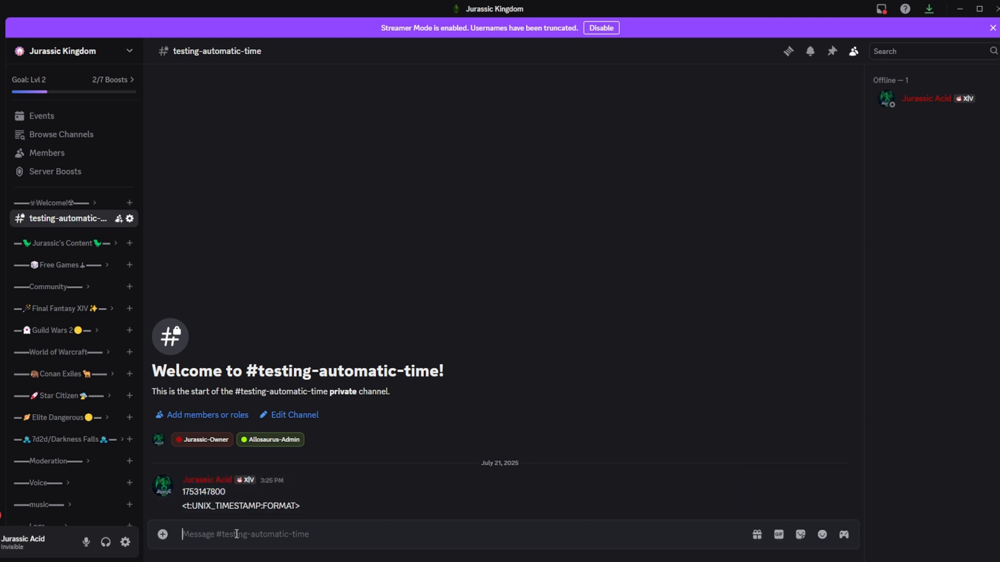
type("<t")
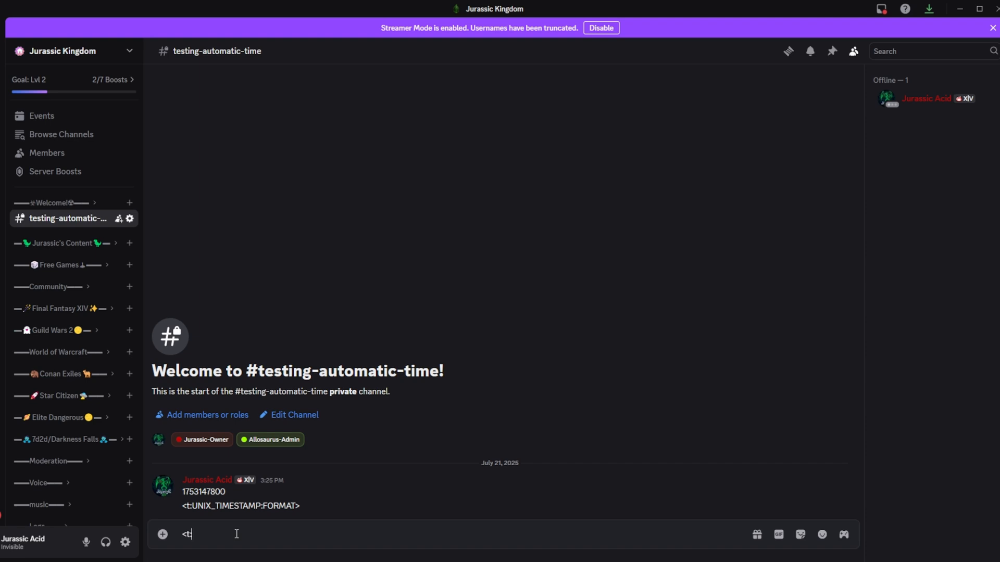
type("1753147800:")
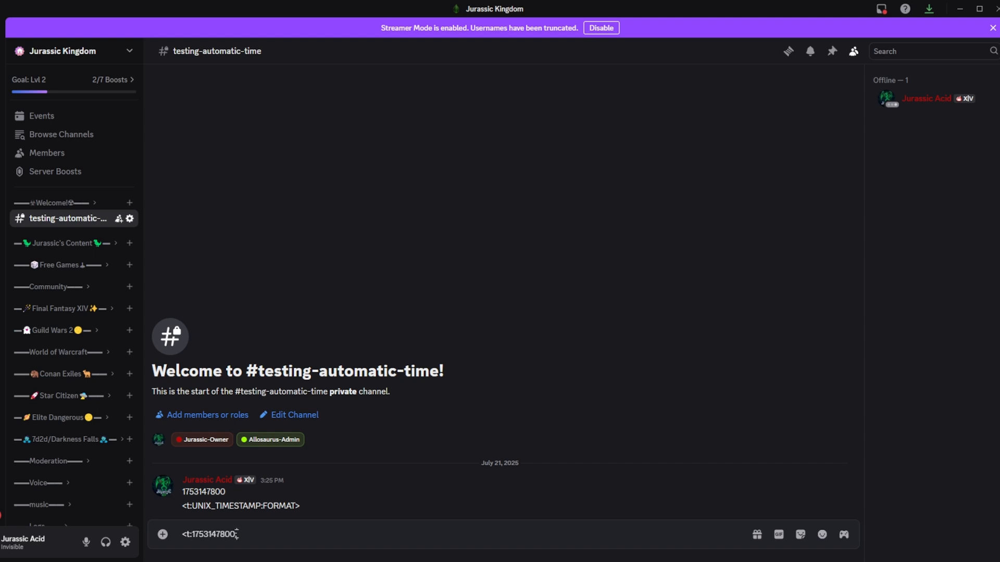
type("f>")
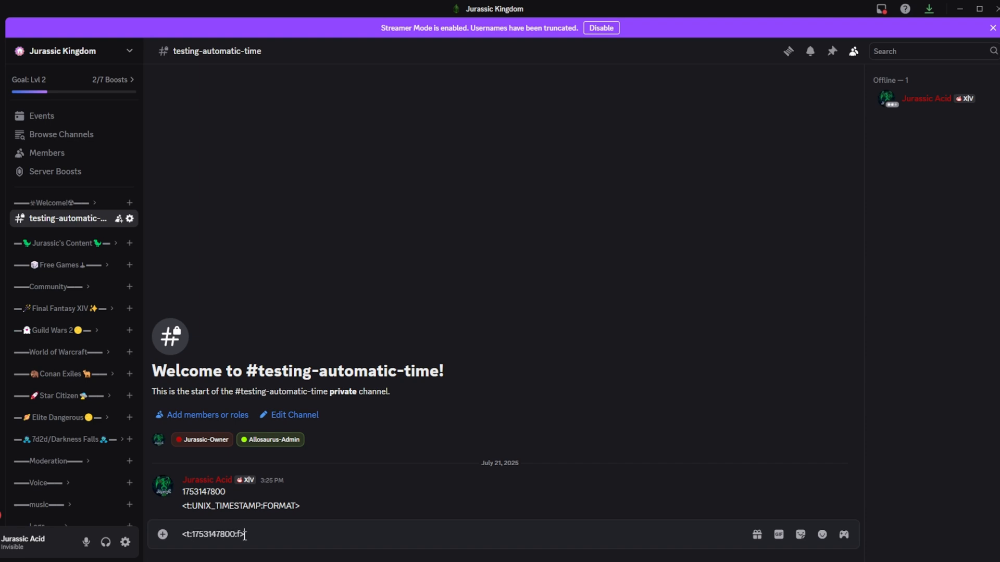
double_click(284, 506)
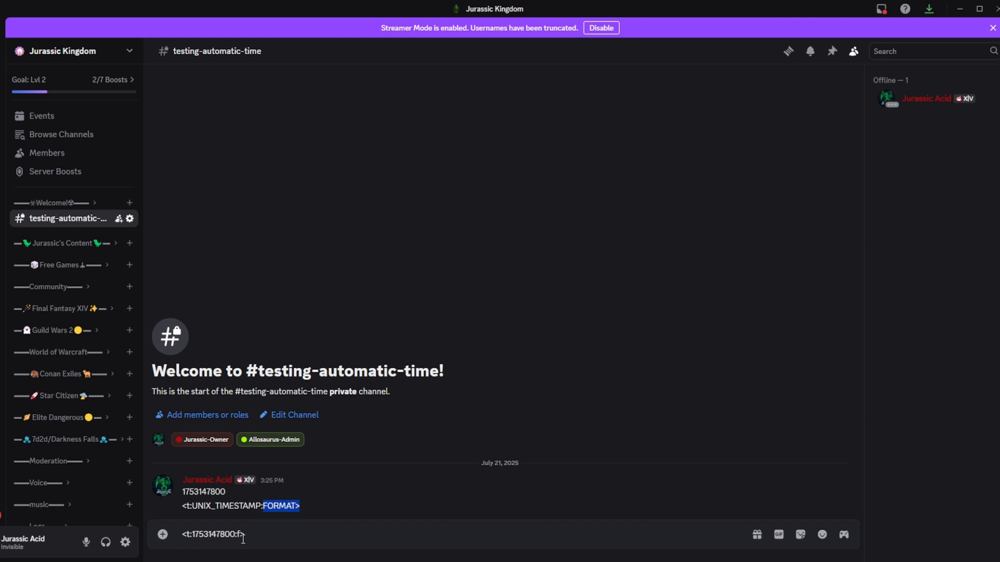
key("Enter")
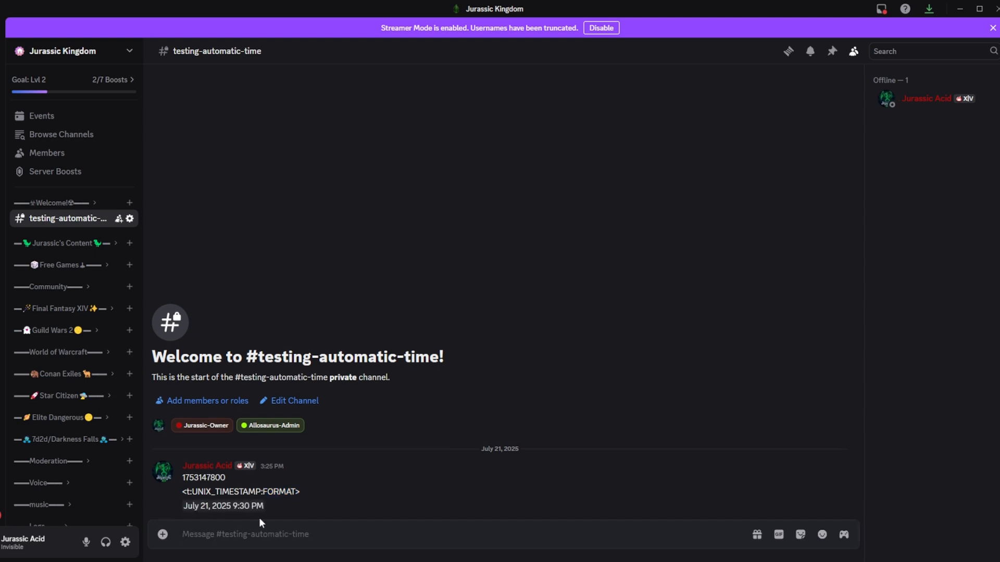
mouse_move(255, 518)
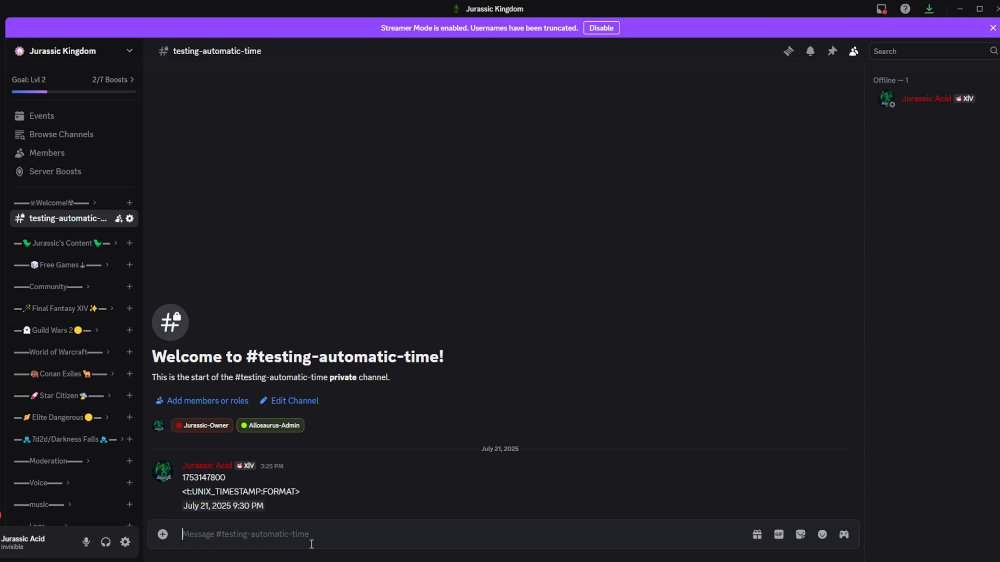
mouse_move(312, 537)
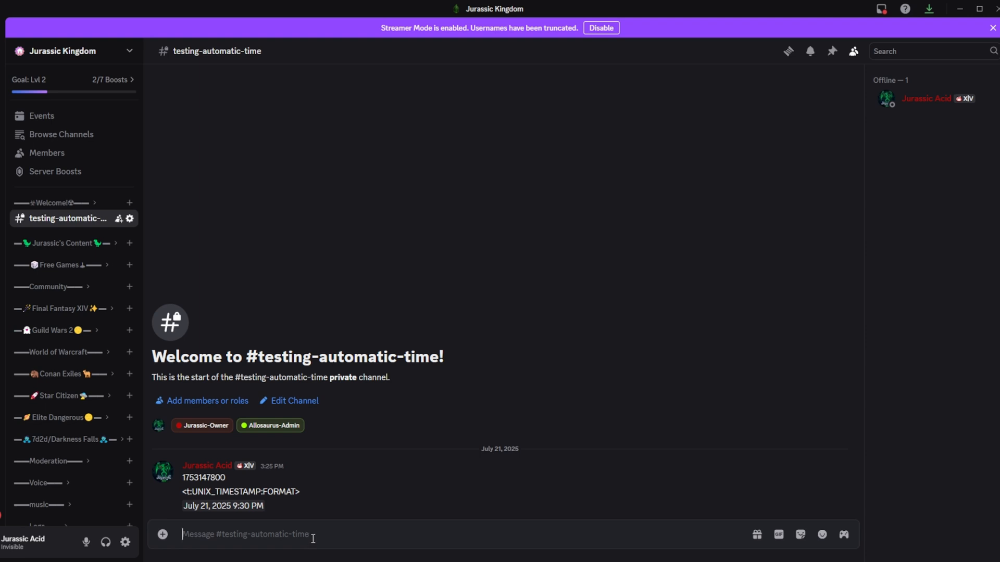
type("<t: # :f")
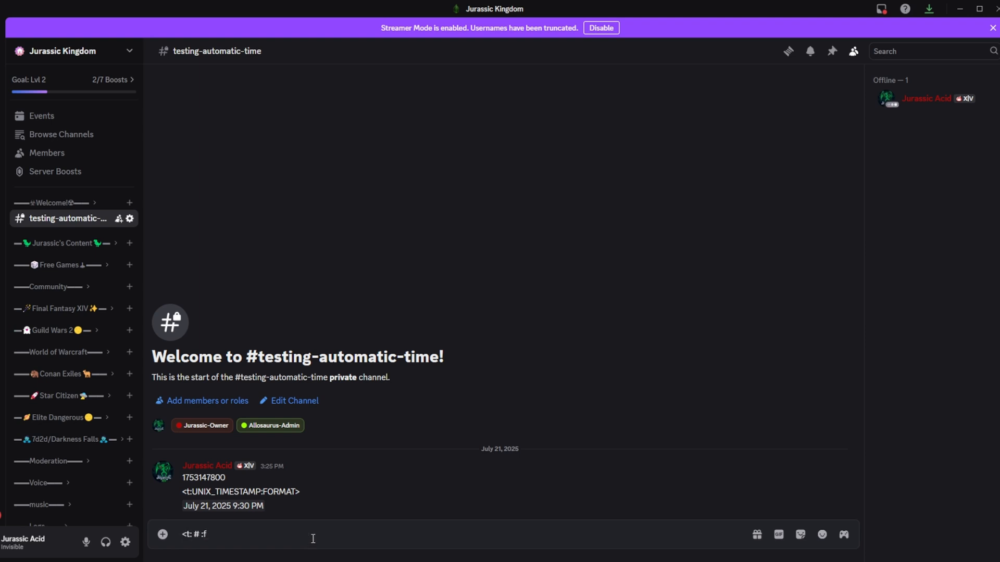
key("Enter")
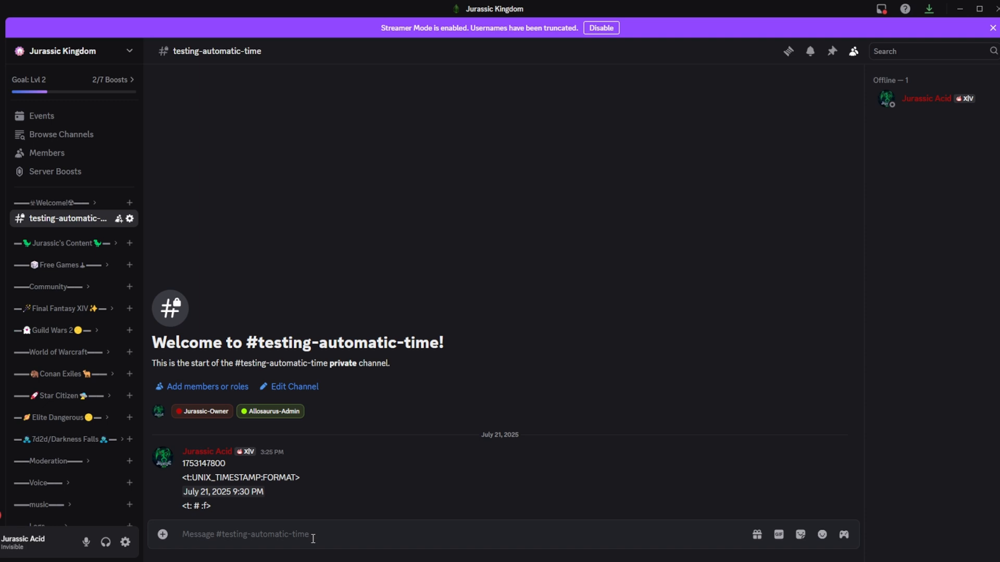
type("<t:1753147800")
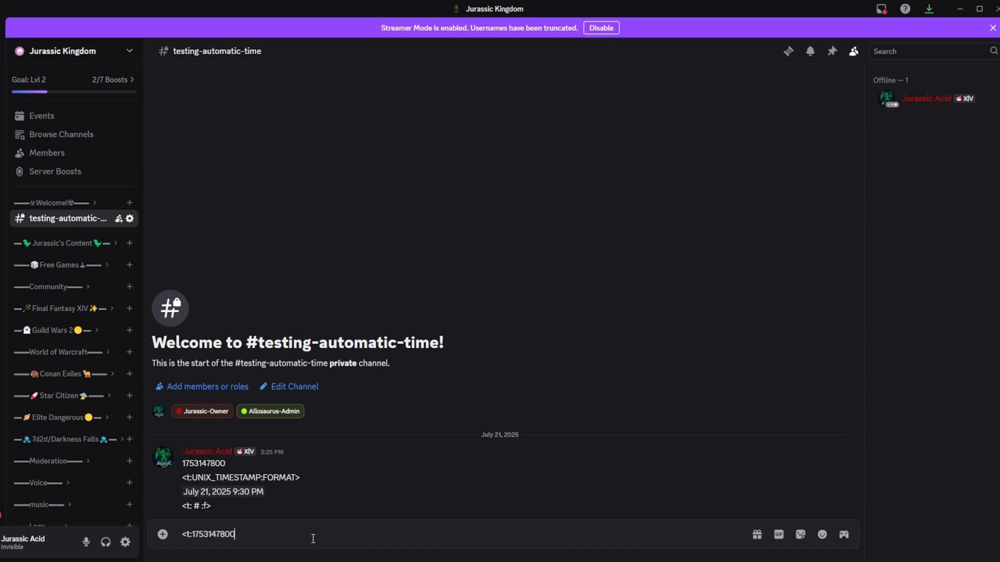
type(":t")
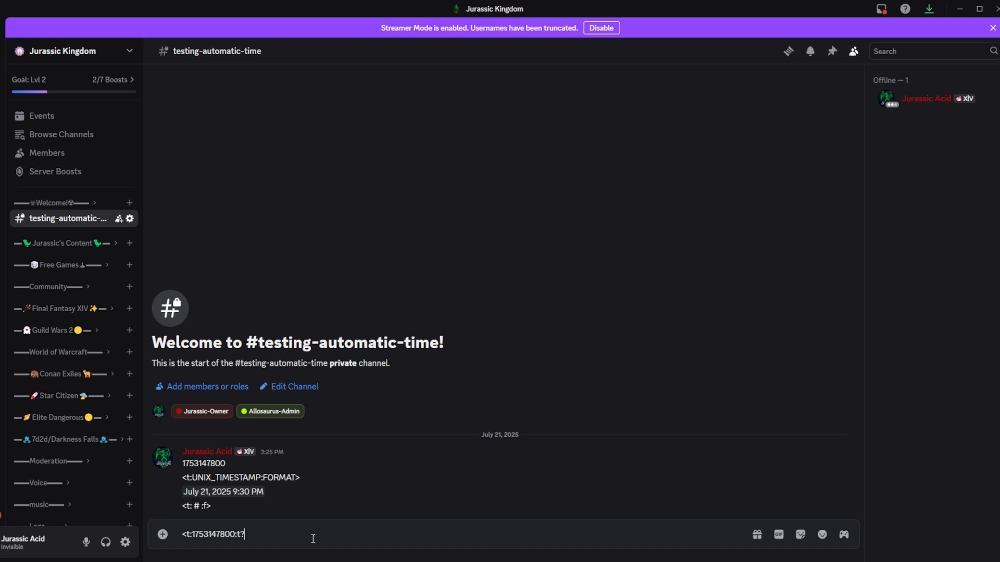
key("Enter")
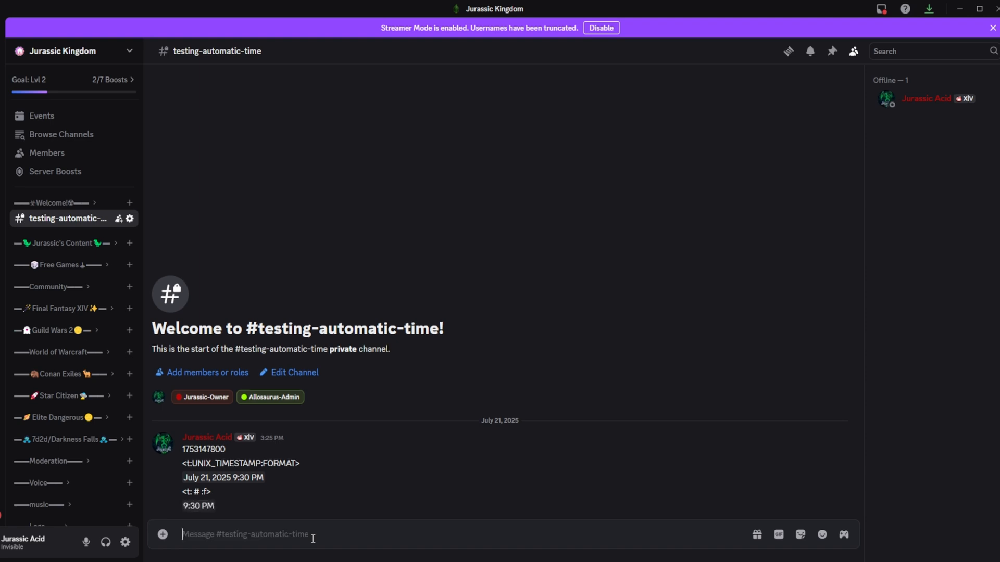
type("<t")
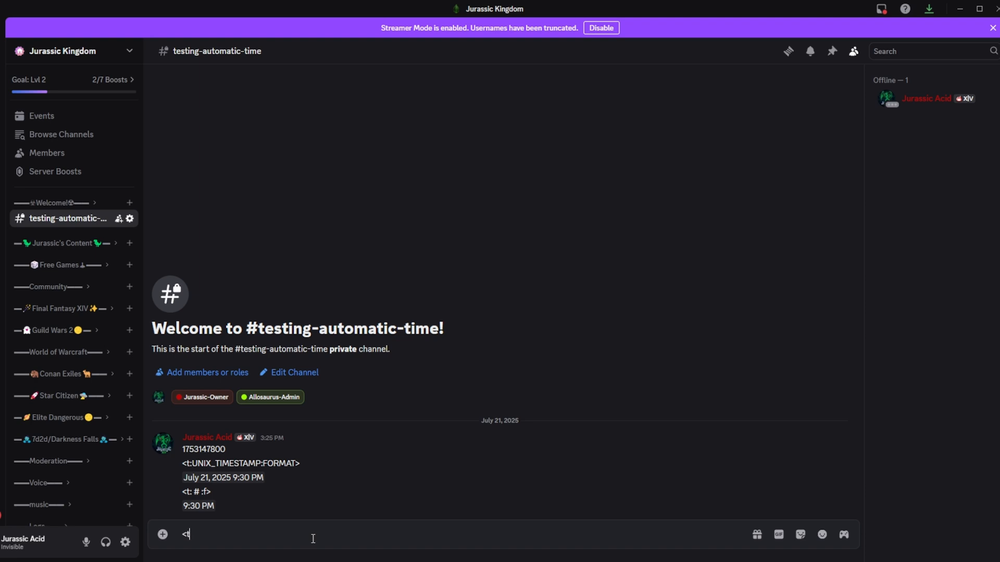
key("Enter")
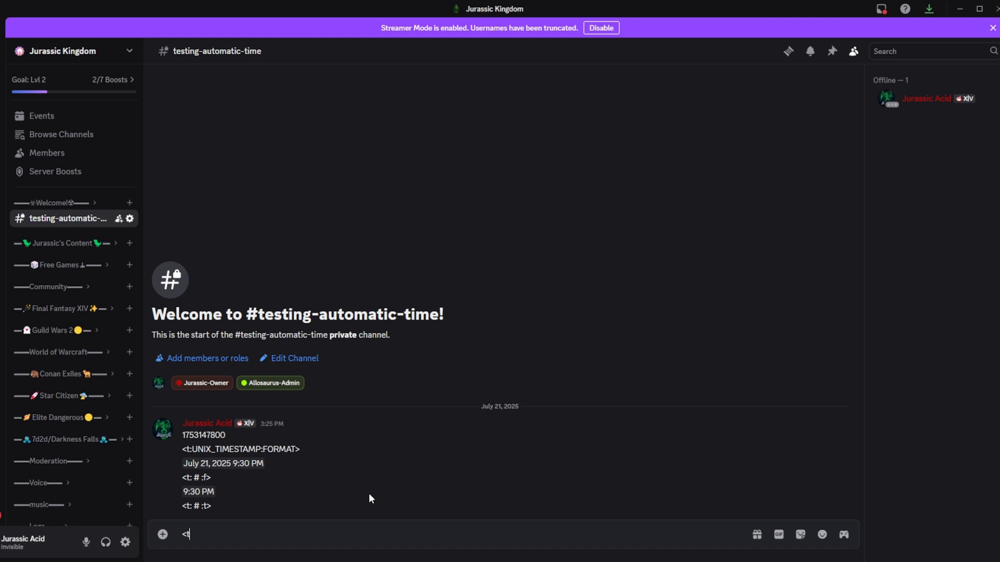
type(":1753147800")
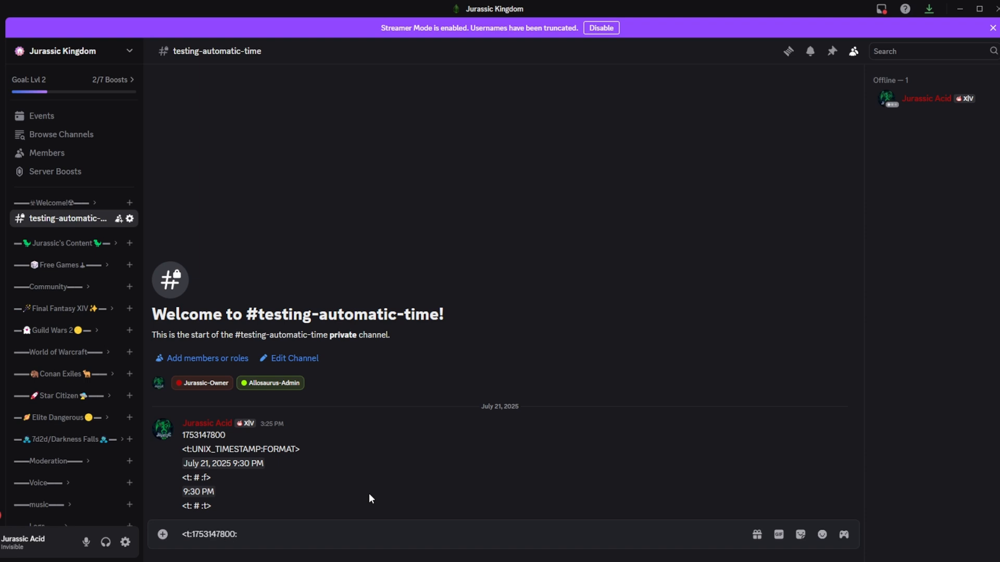
type(":R")
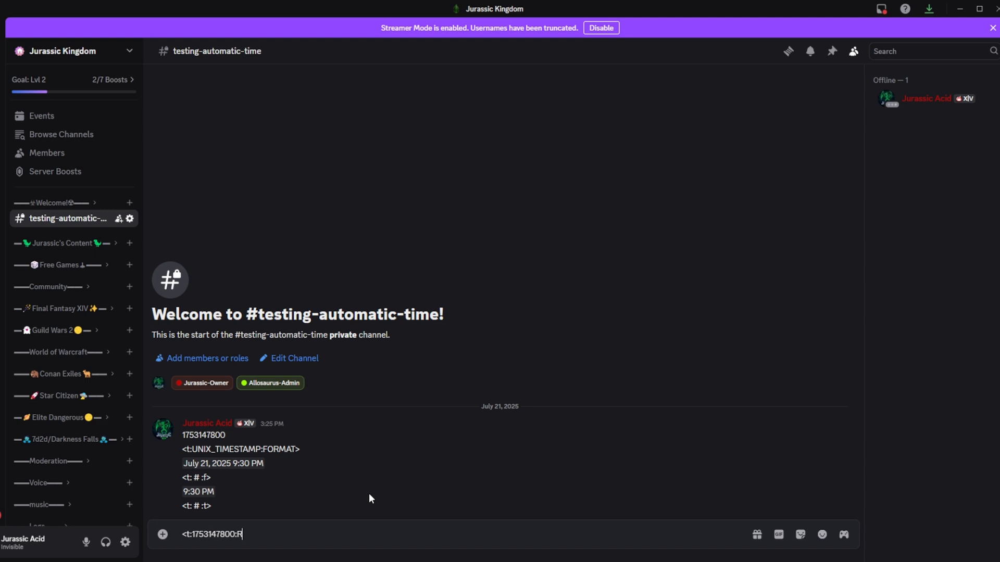
type(">")
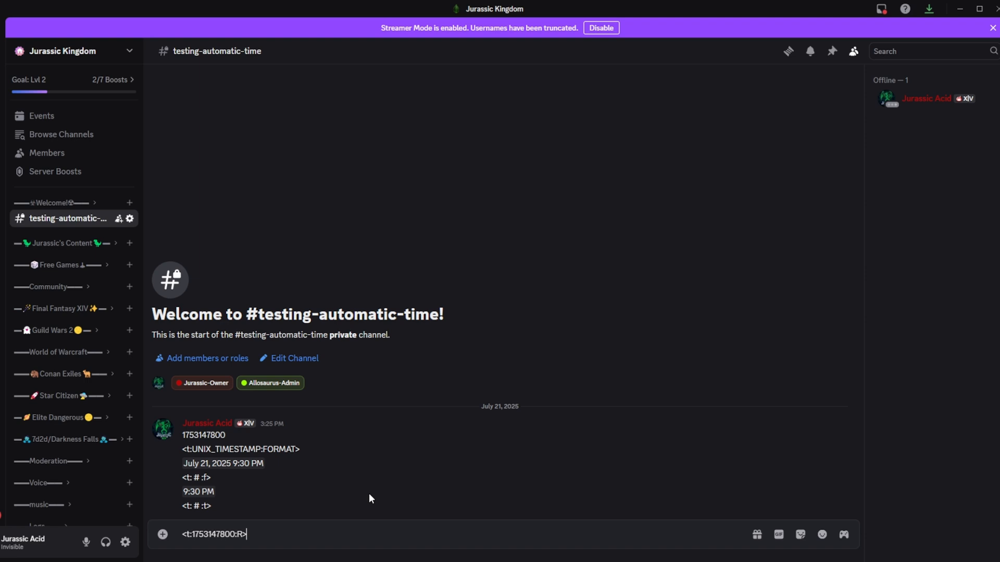
key("Enter")
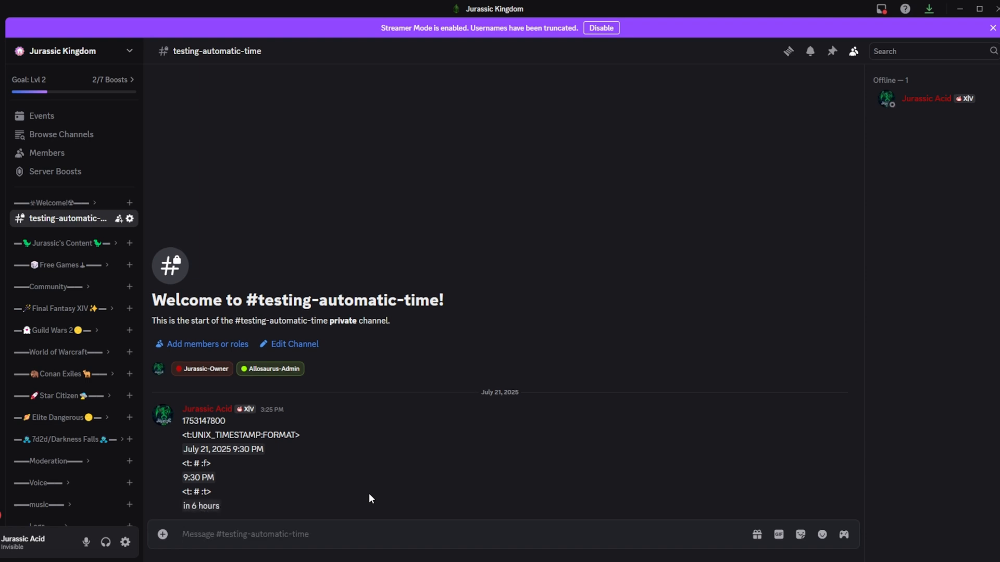
type("<t: #")
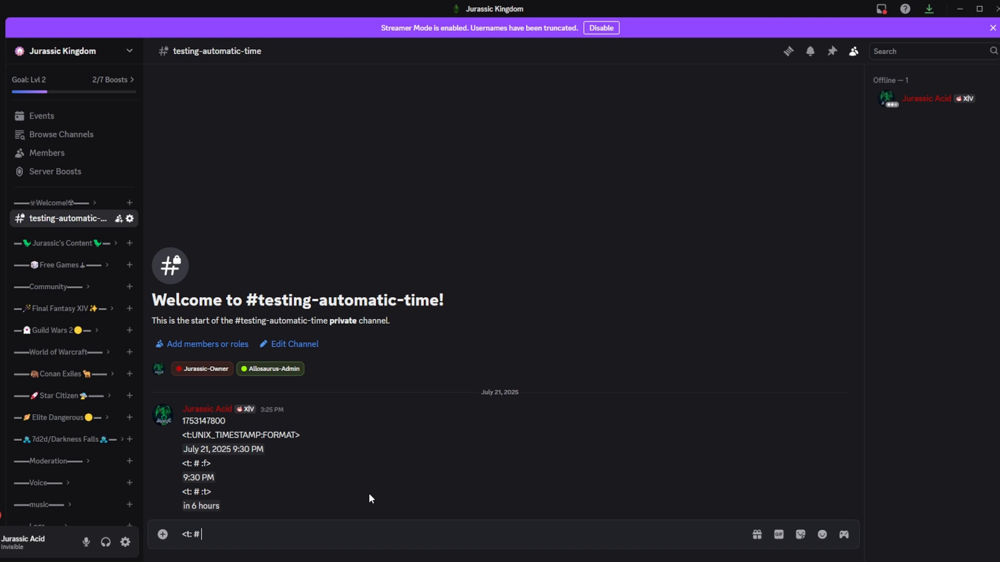
type(":R")
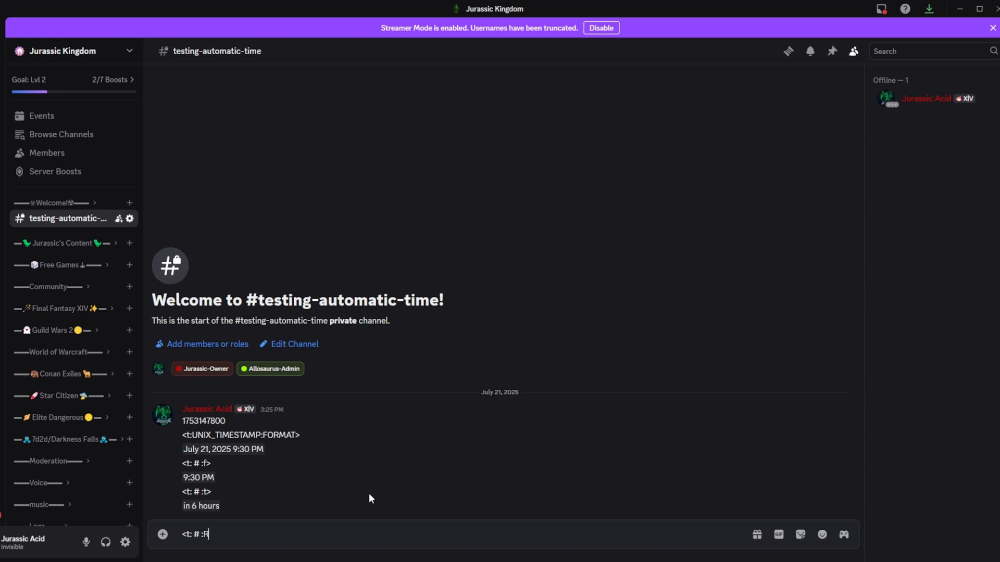
type(">")
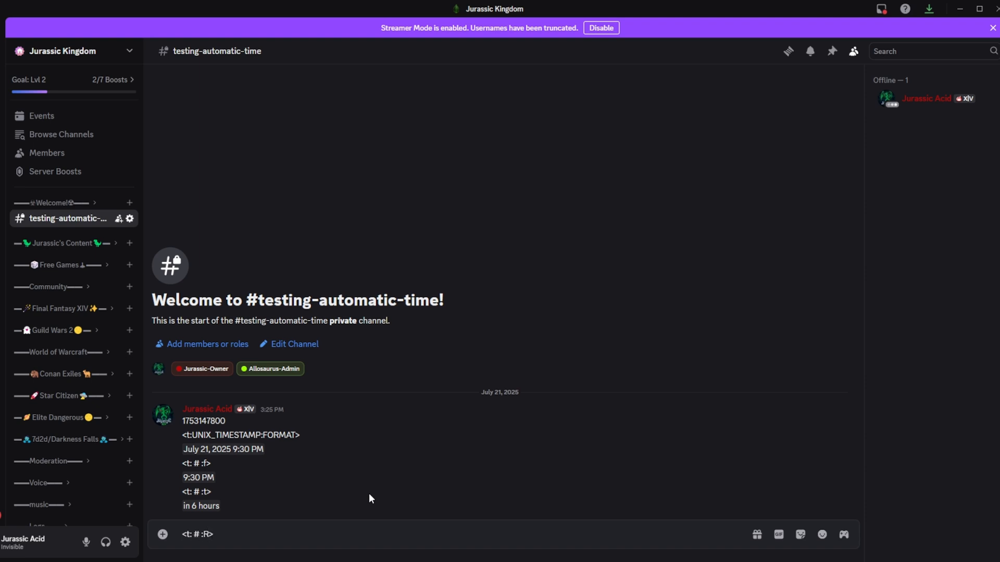
key("Enter")
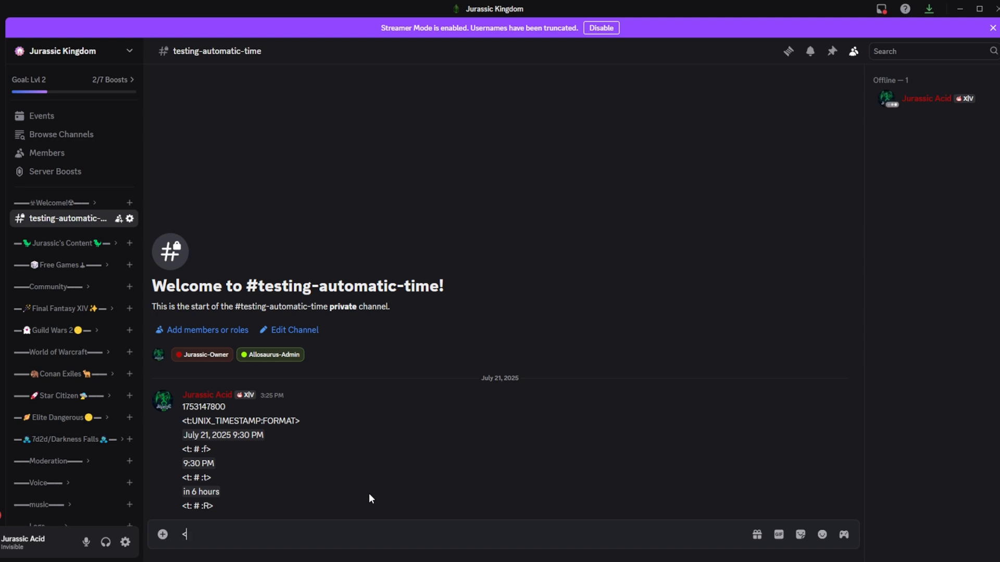
type("t:1753147800:r>")
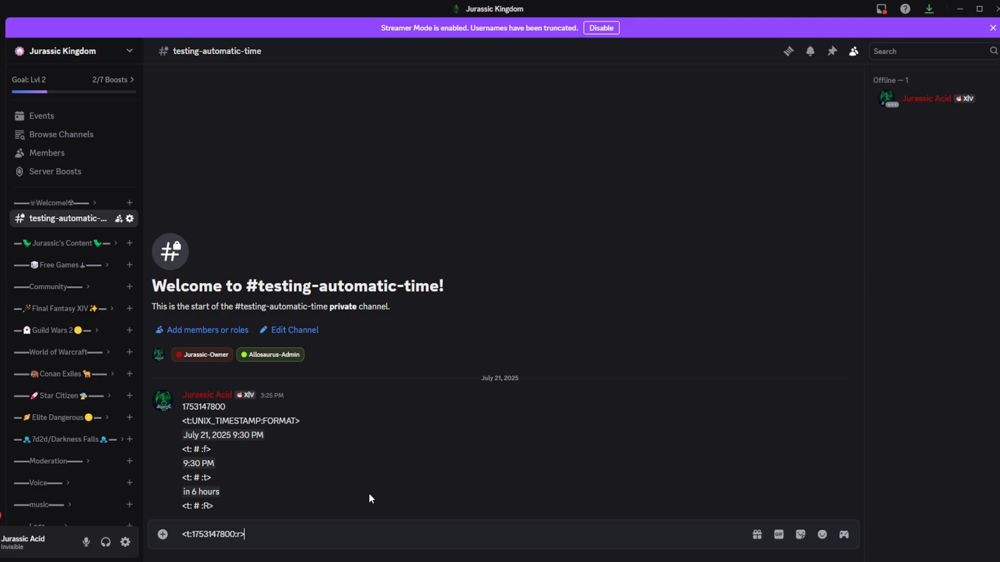
key("Enter")
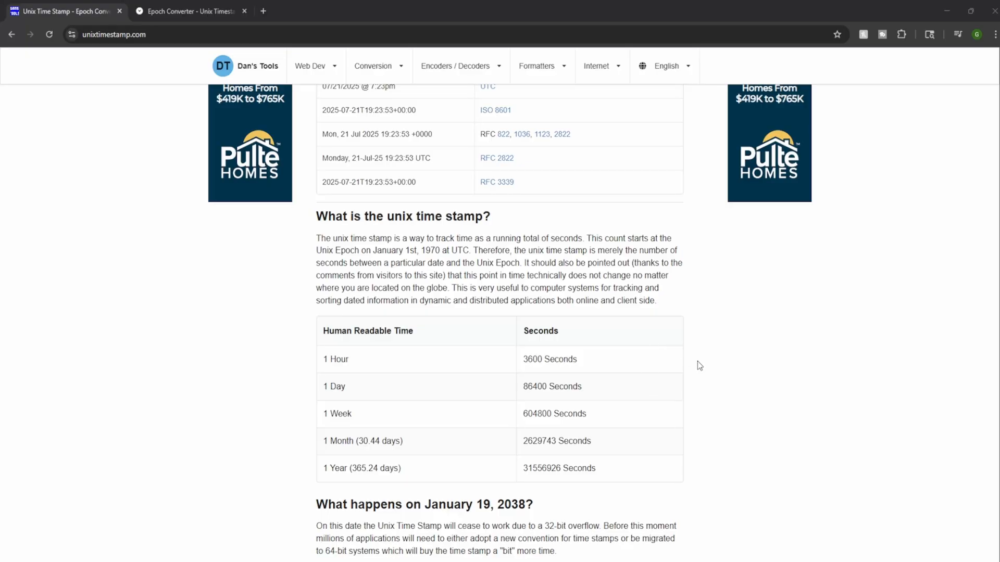
scroll("down", 3)
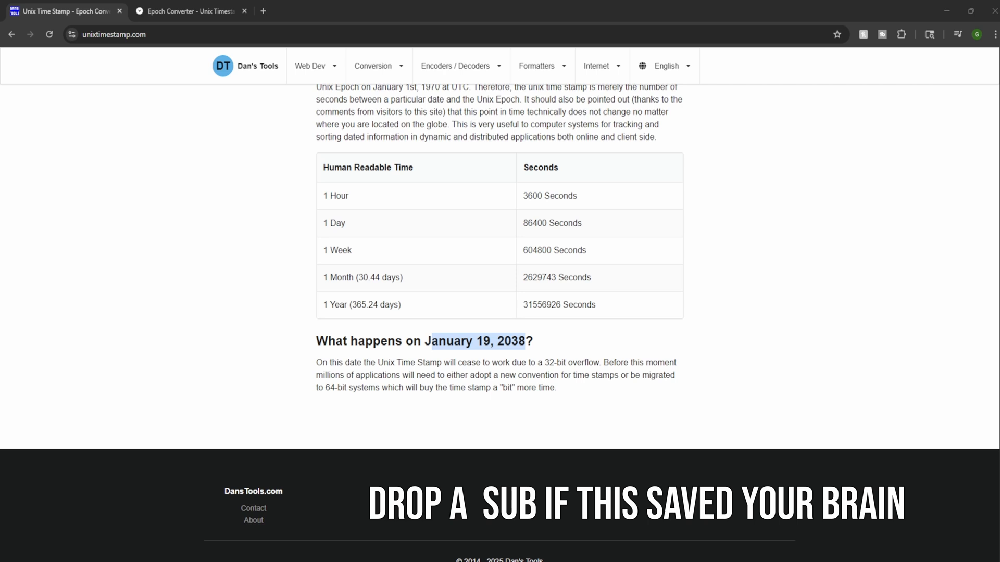
mouse_move(603, 248)
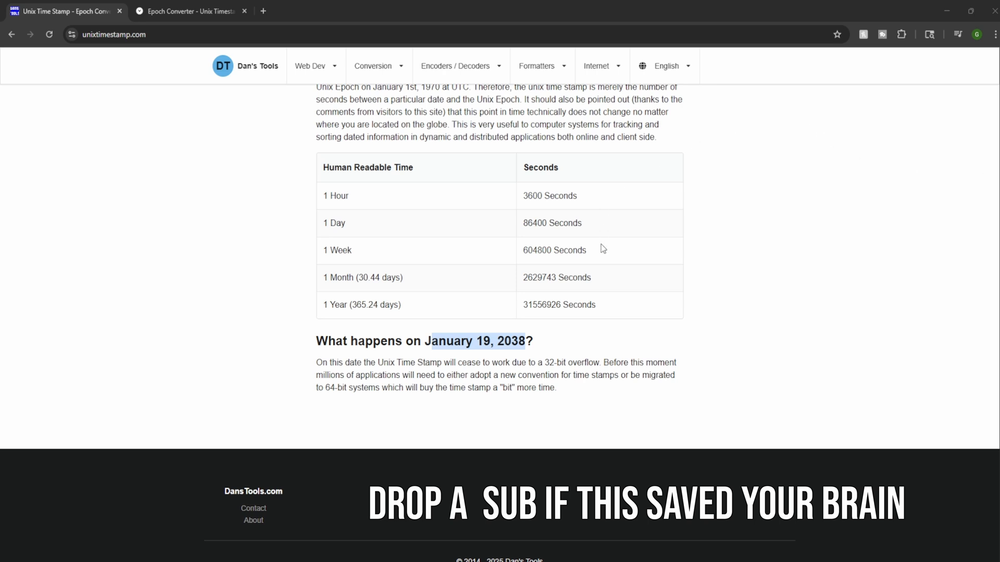